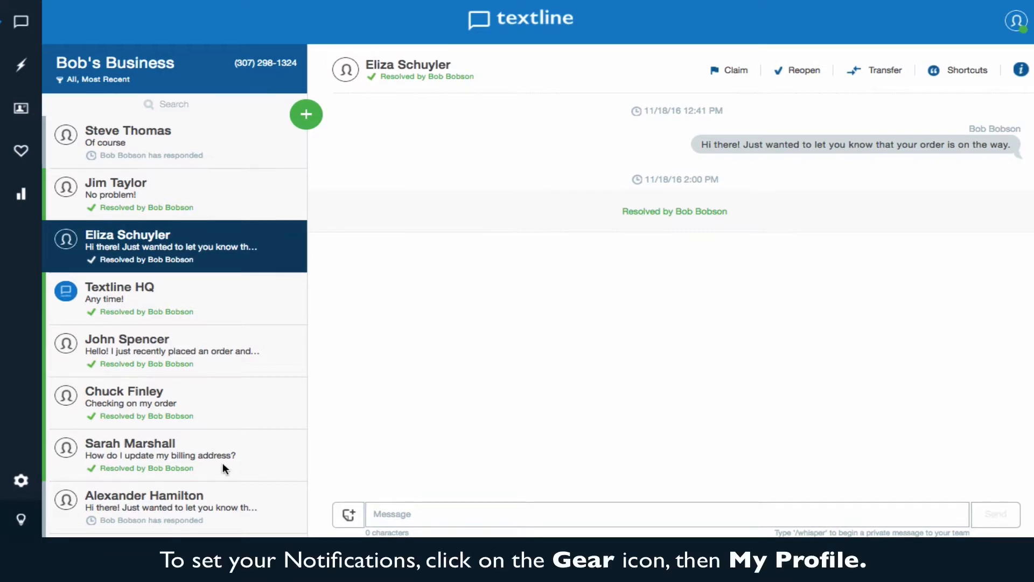
Bring up the account menu from the gear icon in the left sidebar.
left_click(20, 480)
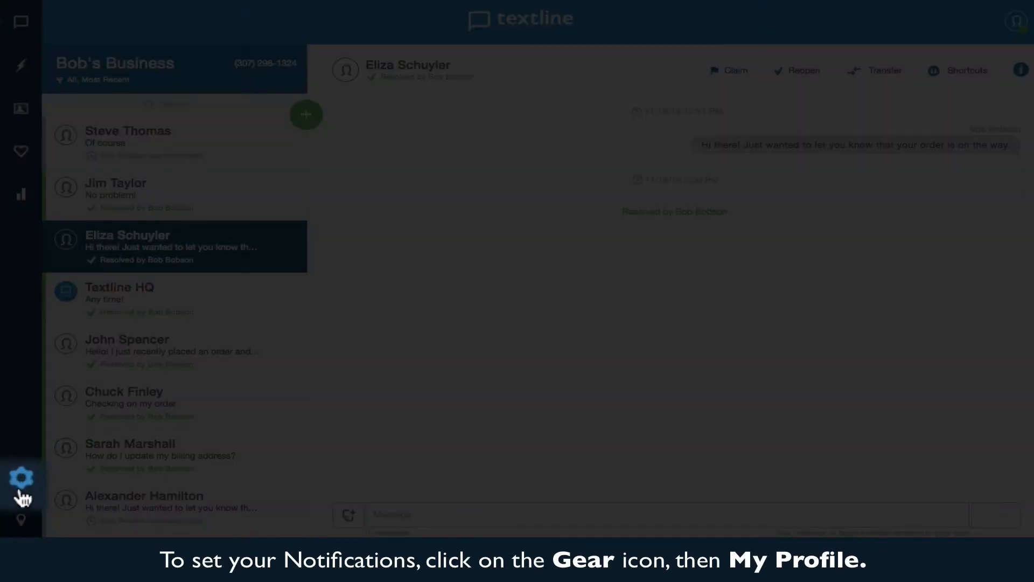
left_click(20, 479)
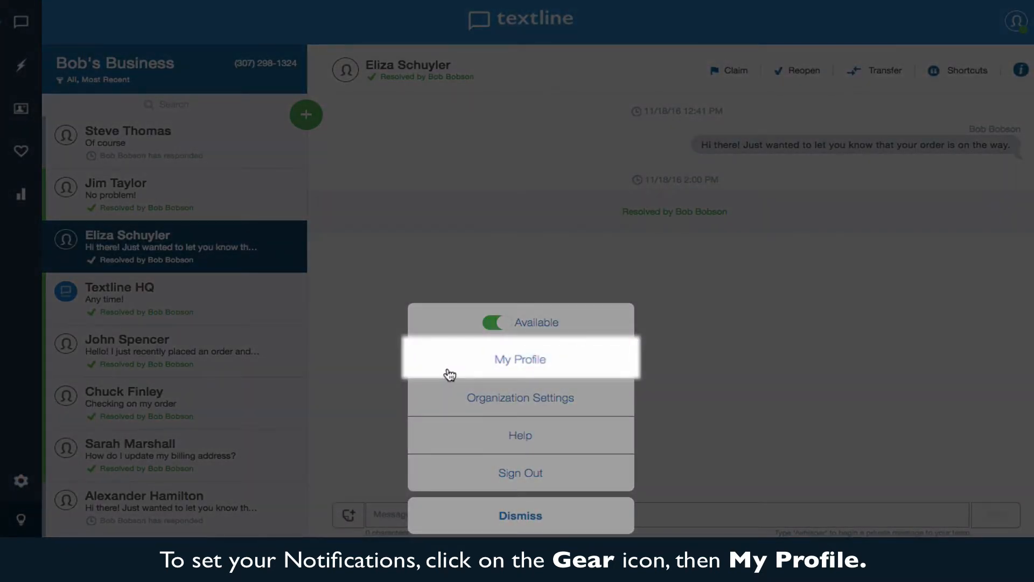
In My Profile, enable Mobile and Desktop notifications and save the changes.
left_click(520, 360)
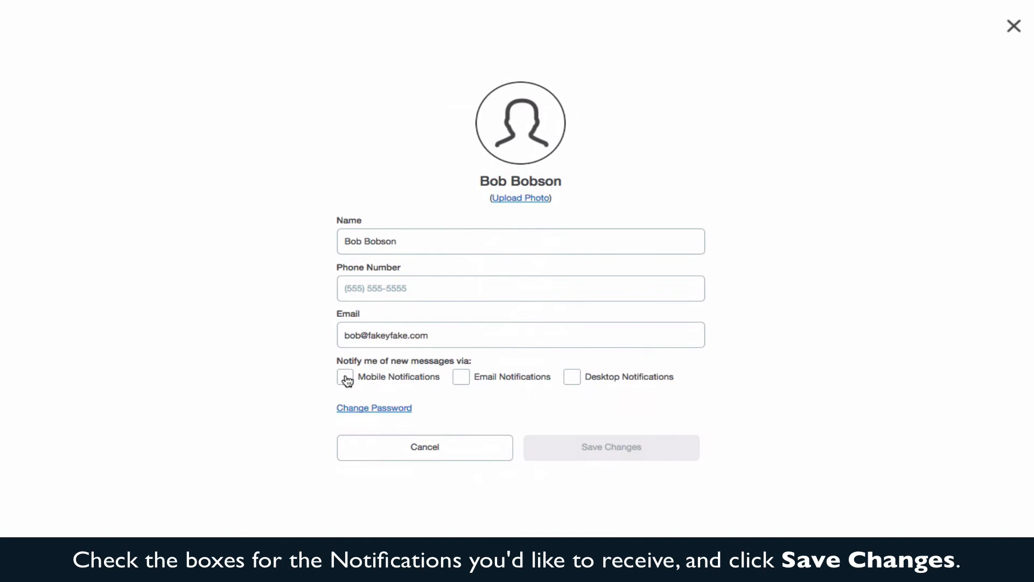
left_click(572, 377)
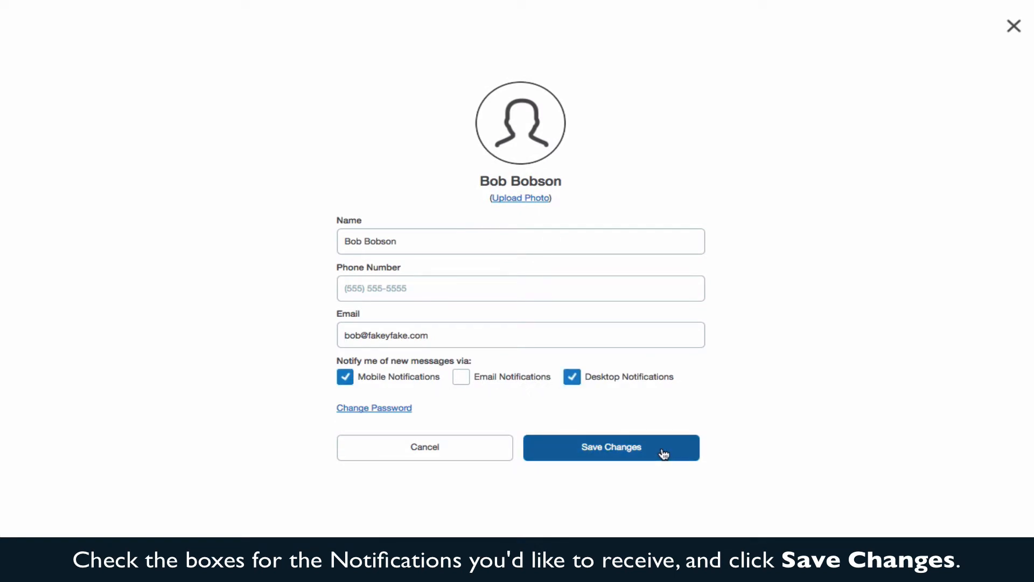
left_click(611, 447)
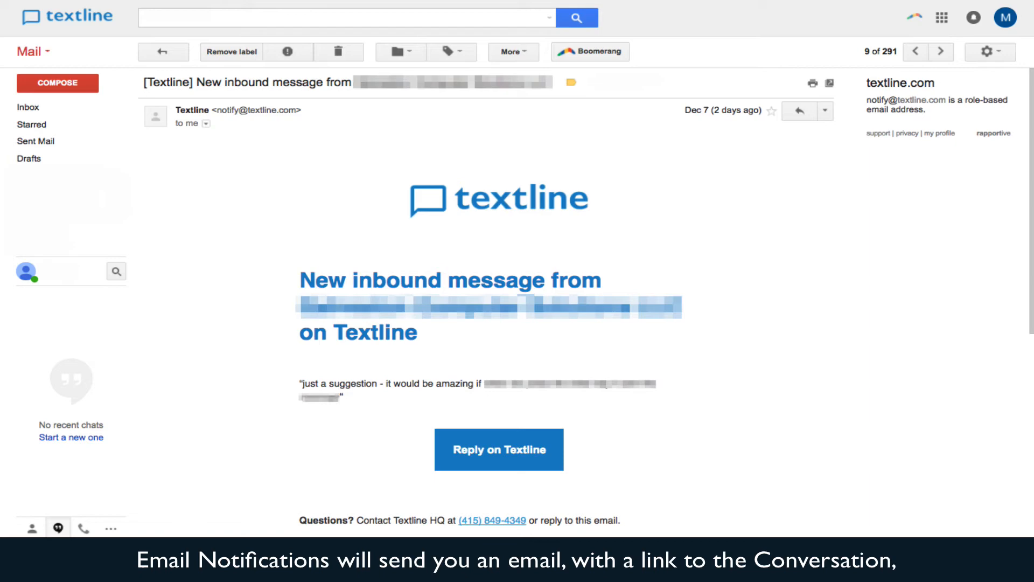
left_click(498, 449)
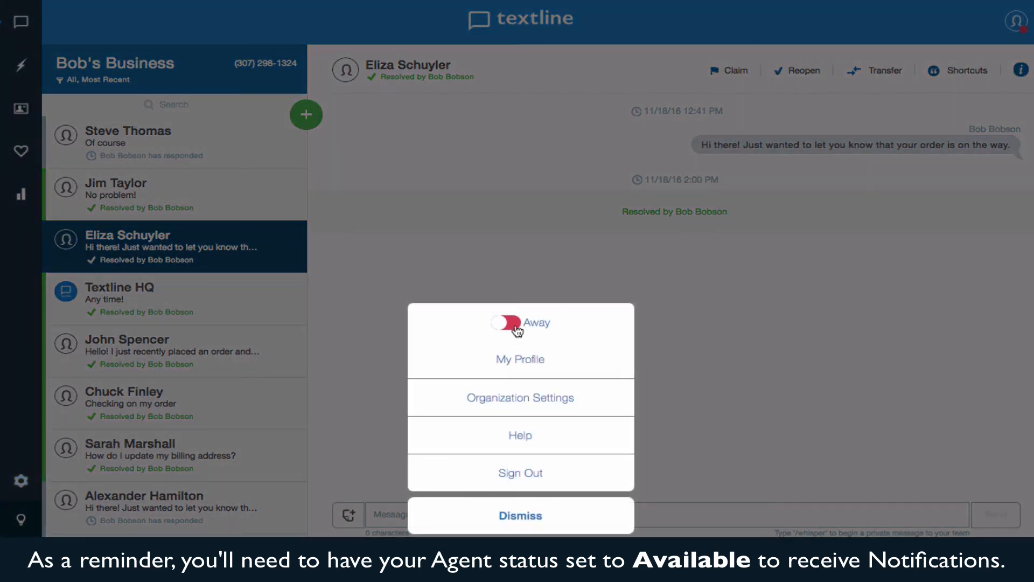
Switch the agent status toggle from Away to Available.
left_click(507, 324)
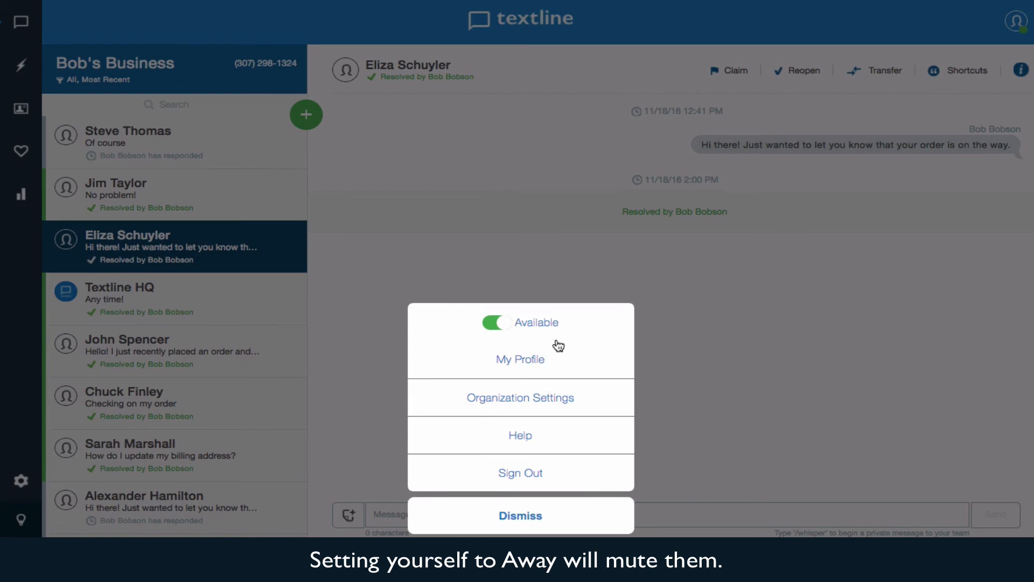